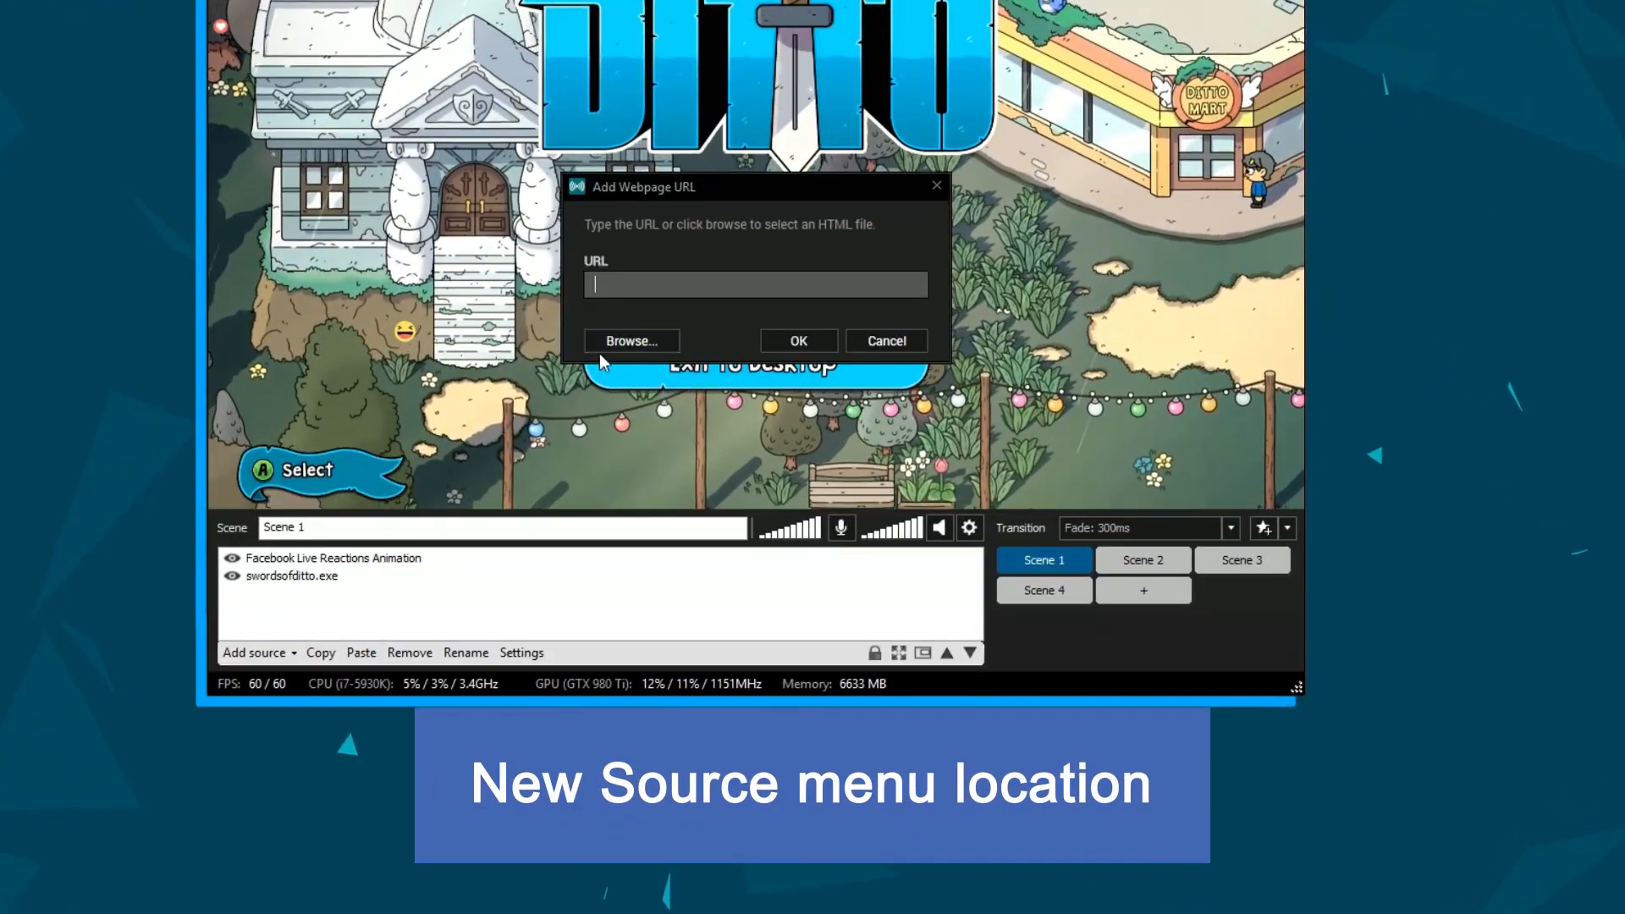
# - Add the overlay.player.me webpage as a new source at the top of Scene 1
pyautogui.click(797, 341)
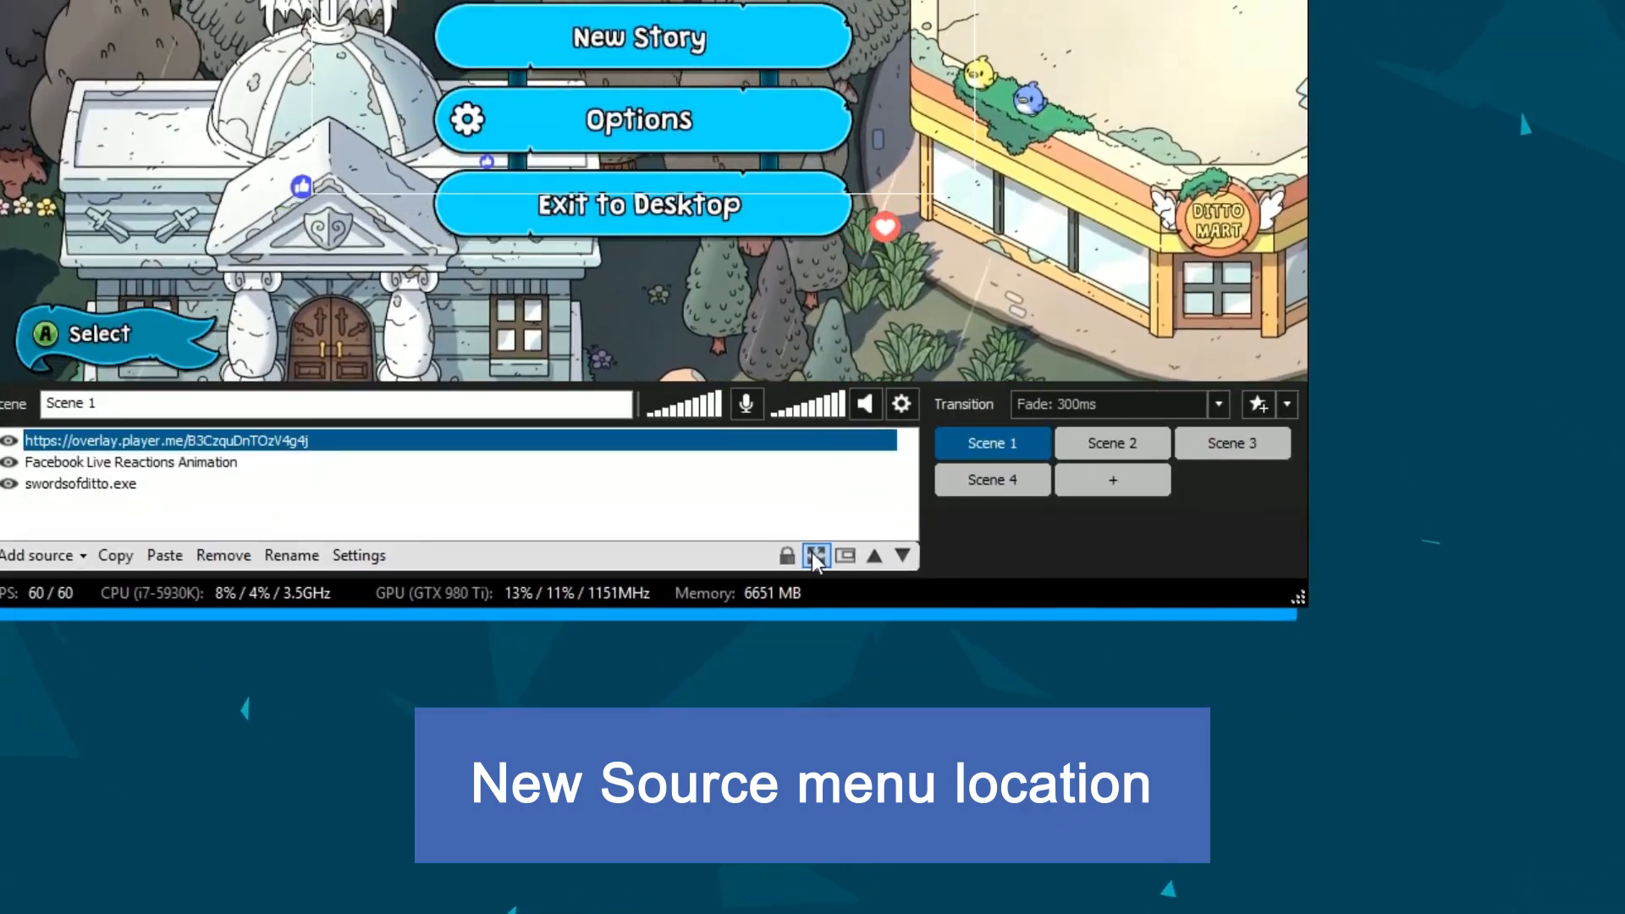
pyautogui.moveTo(816, 555)
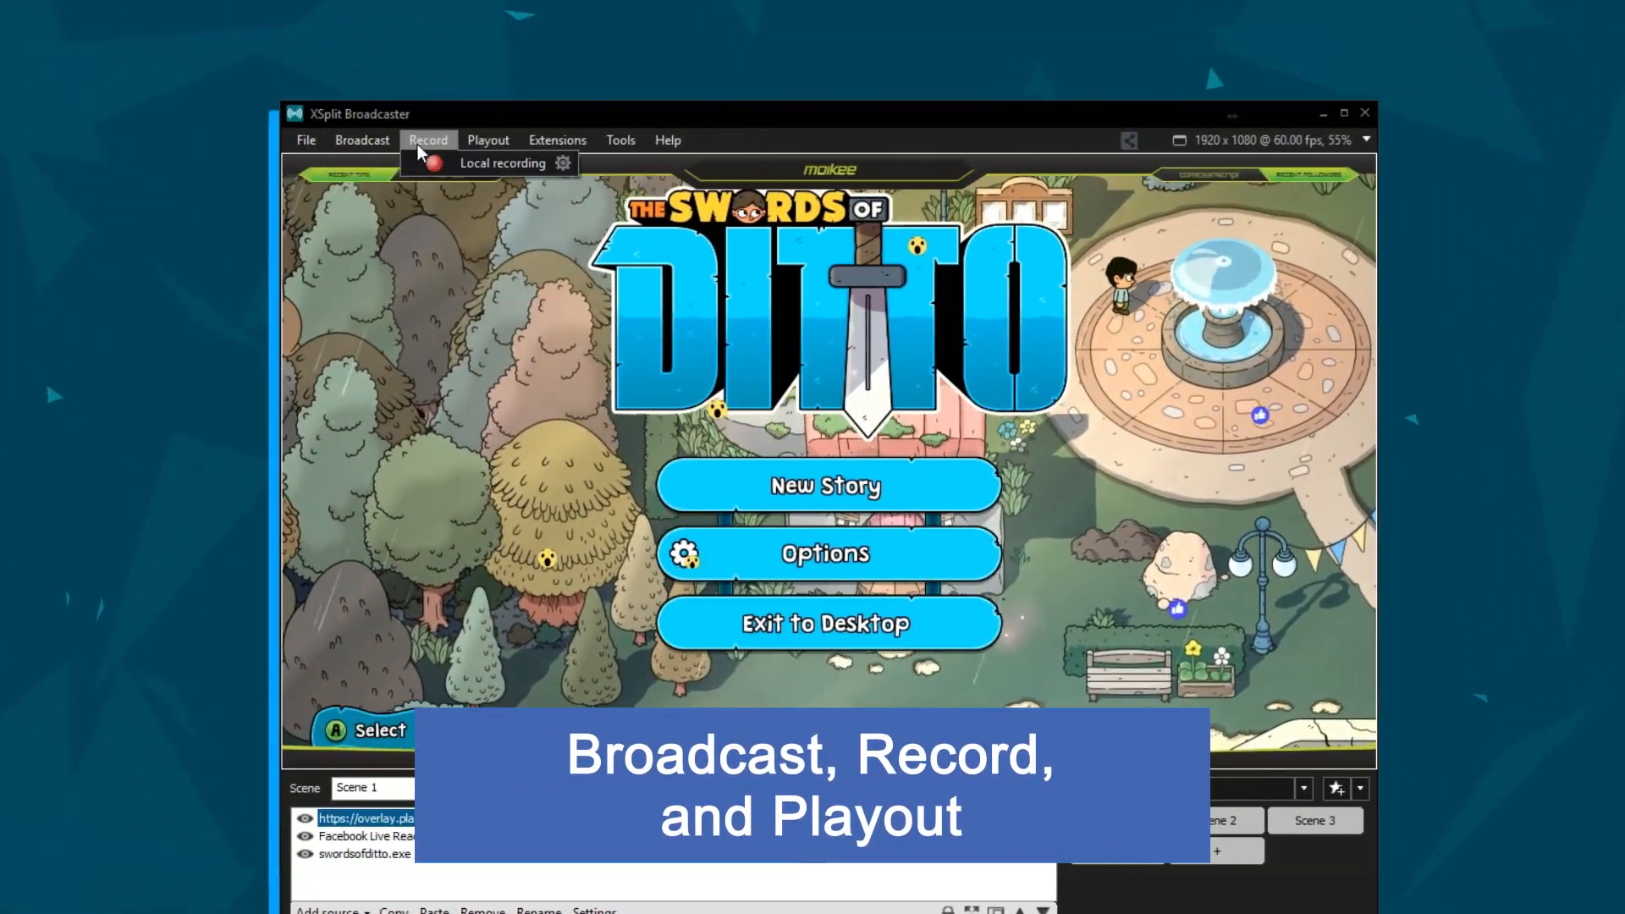
# - Show the Record menu, then reach My Recordings / My Screenshots from the File menu
pyautogui.click(430, 89)
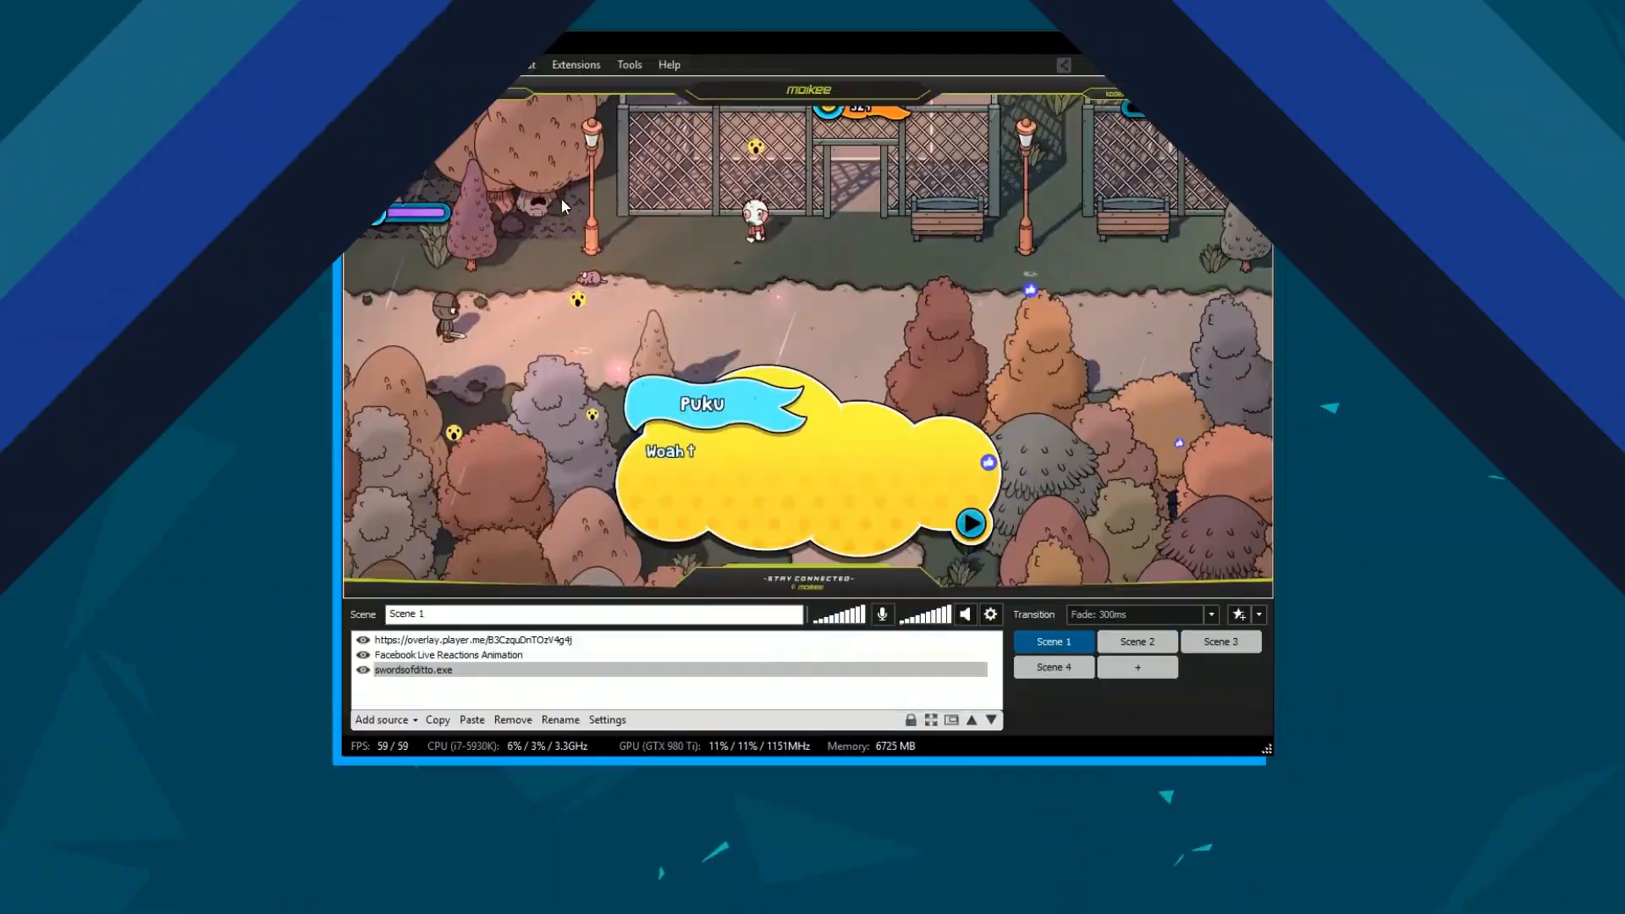
pyautogui.click(485, 75)
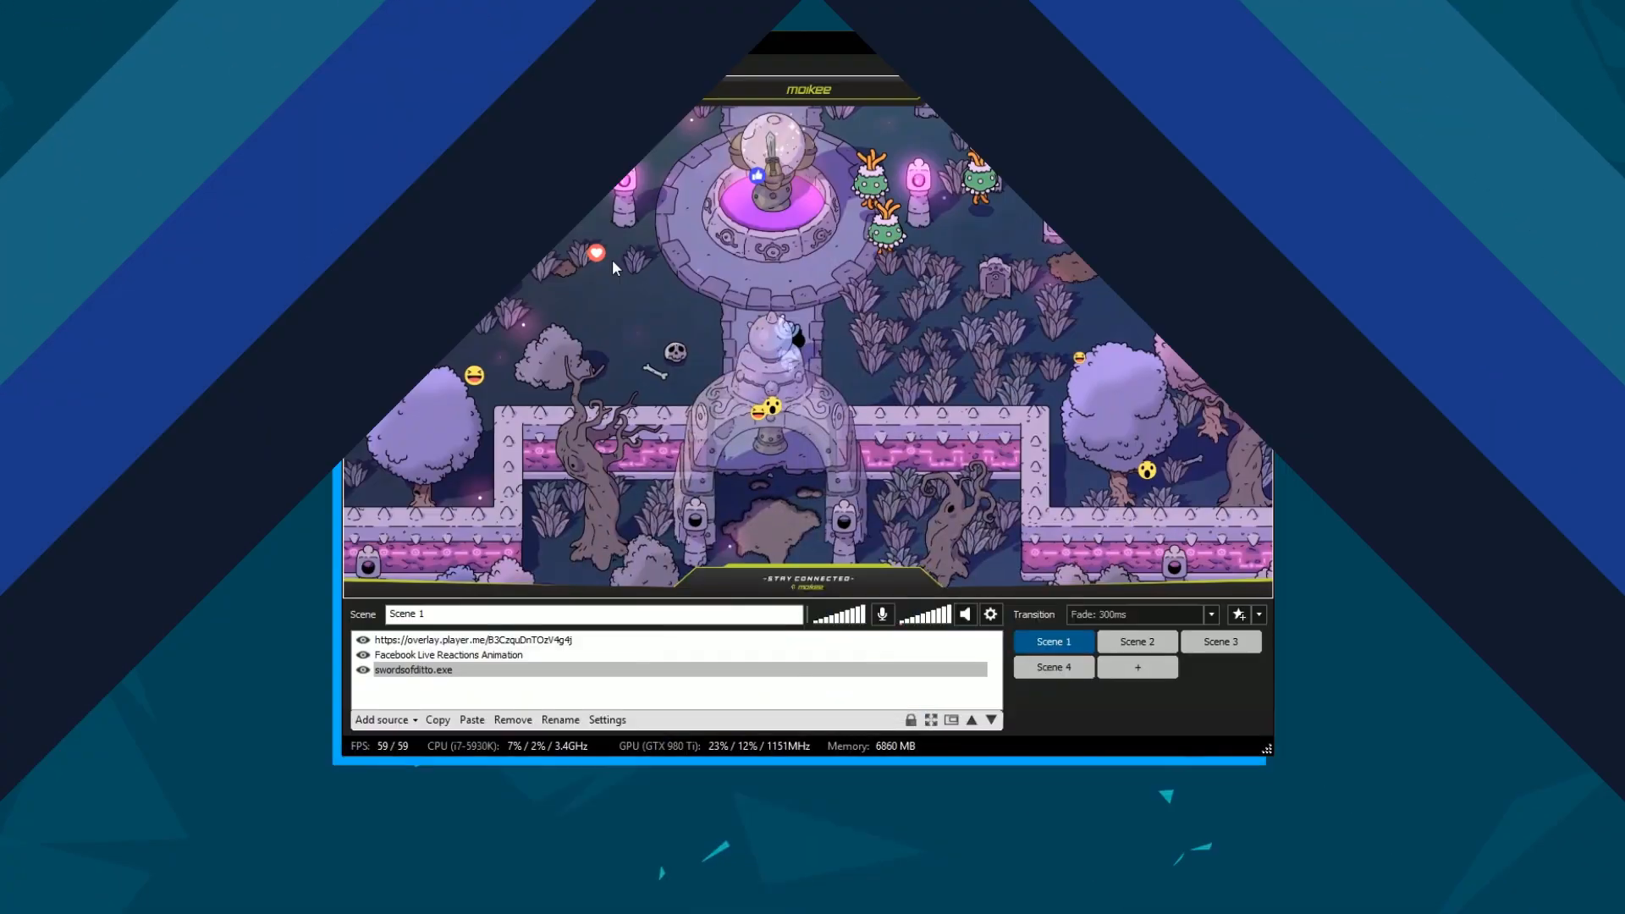
pyautogui.click(487, 85)
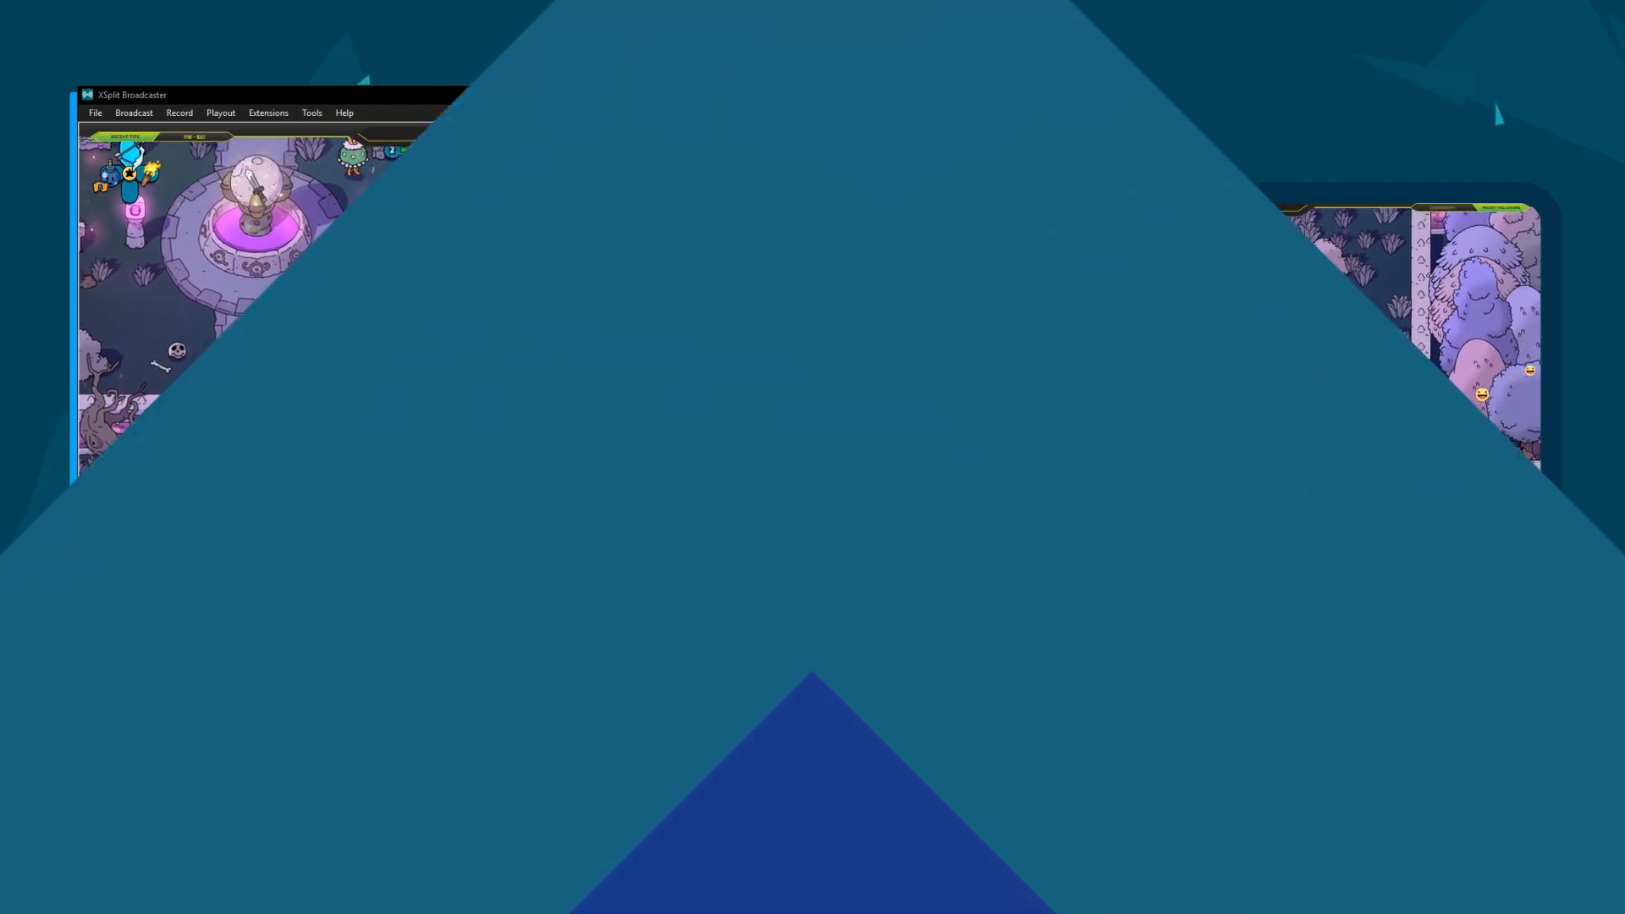
pyautogui.click(95, 111)
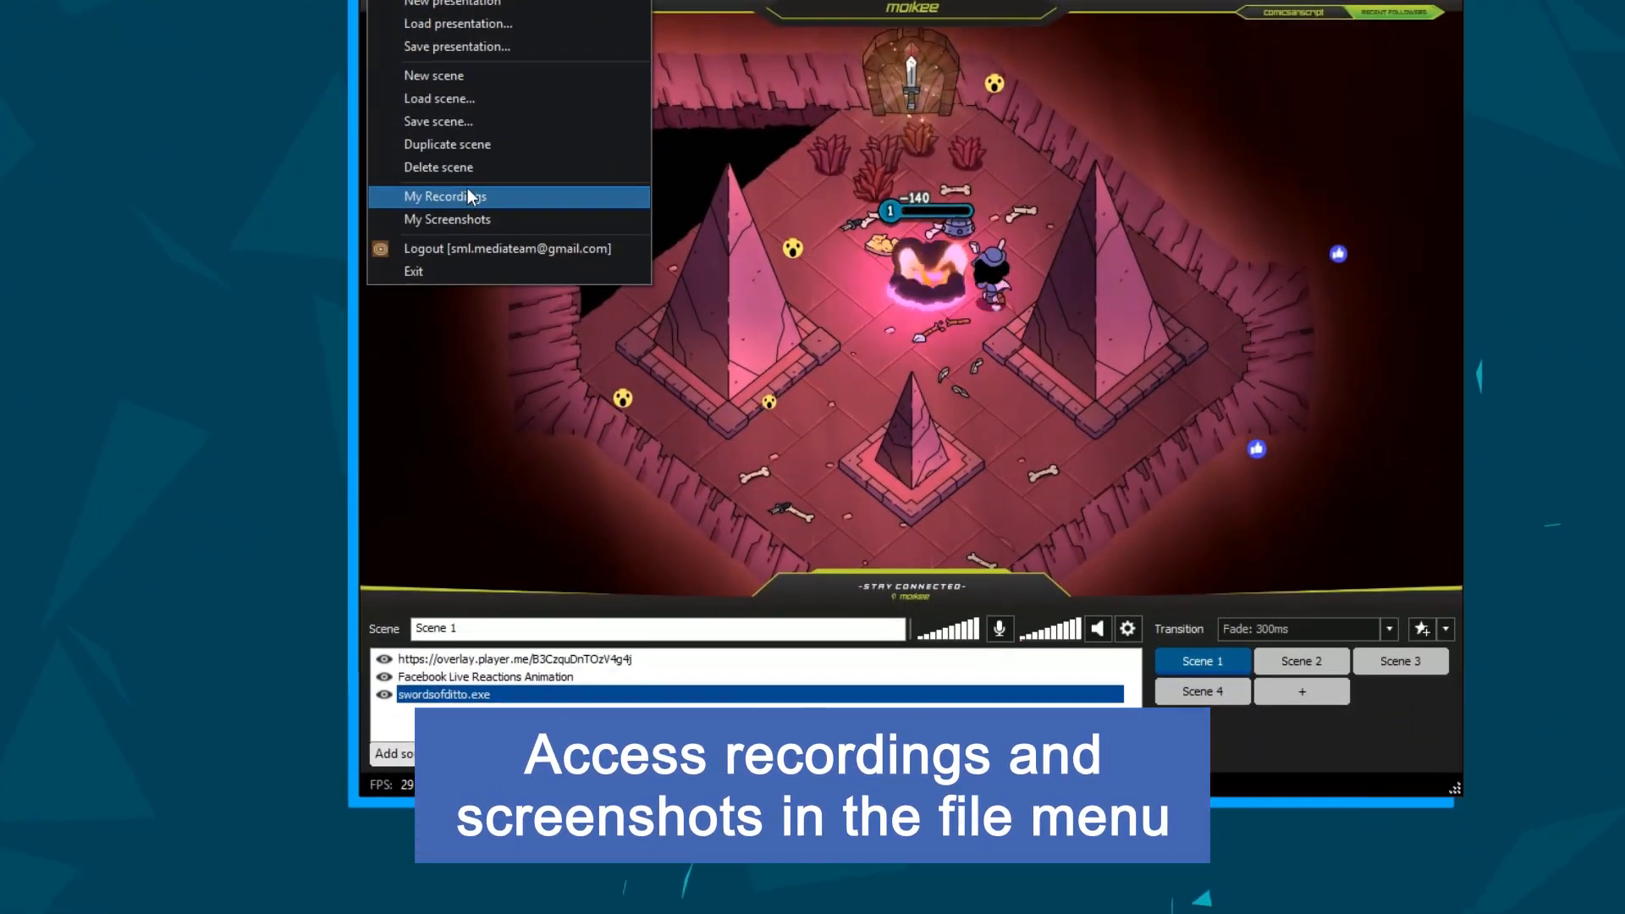
pyautogui.click(445, 197)
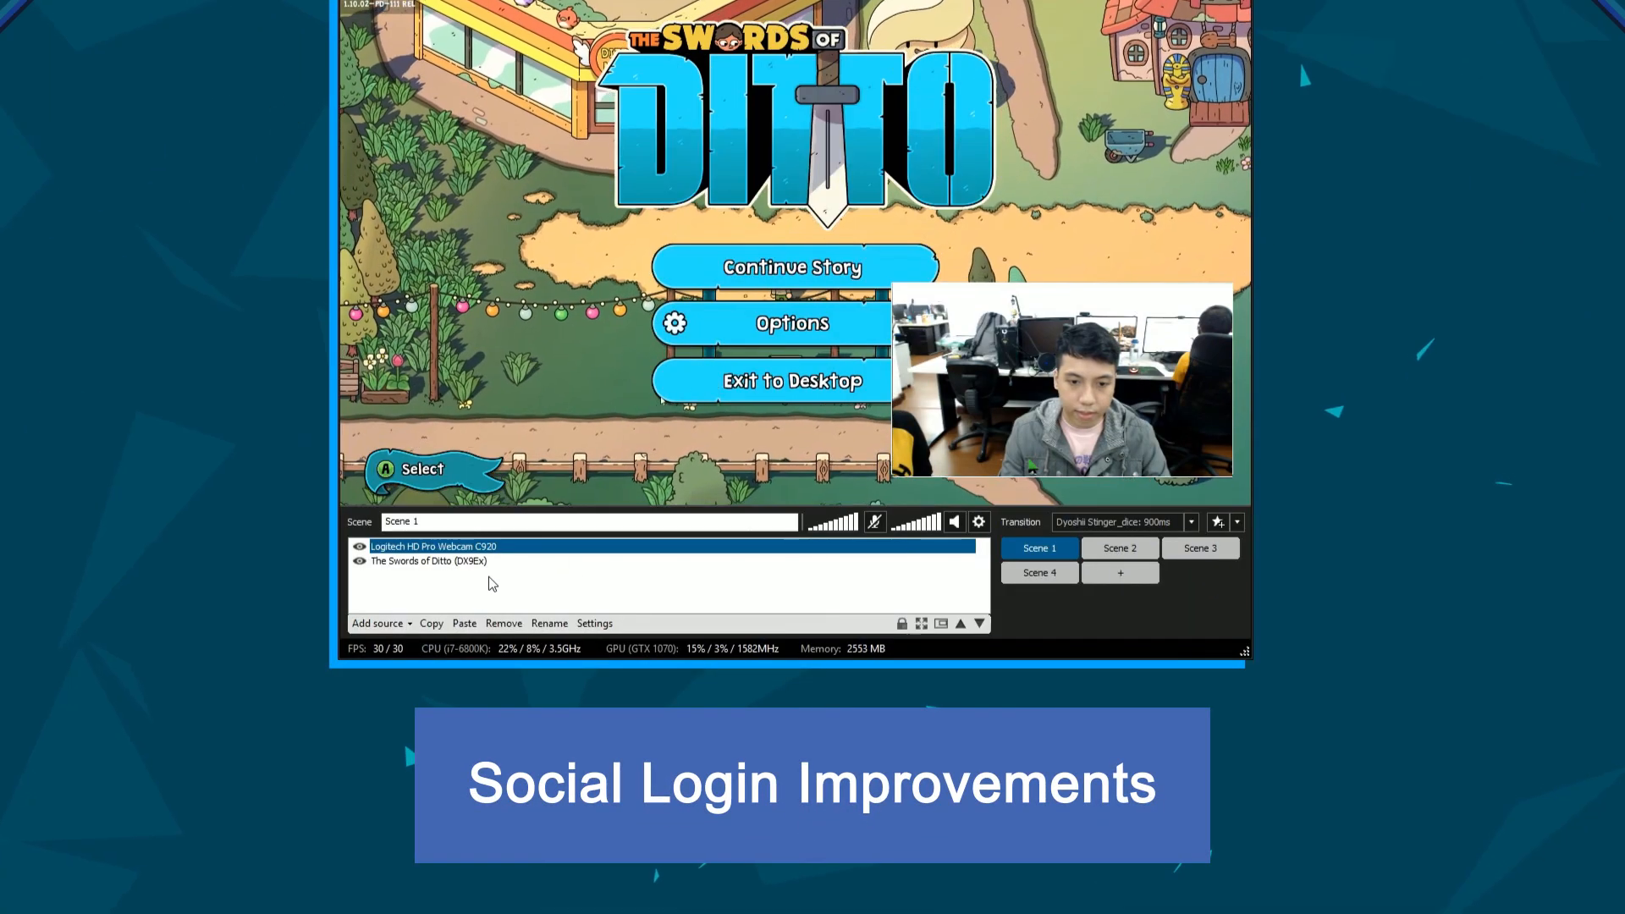
# - Show the add-source type list with General and Facebook Widgets for Scene 1
pyautogui.click(377, 622)
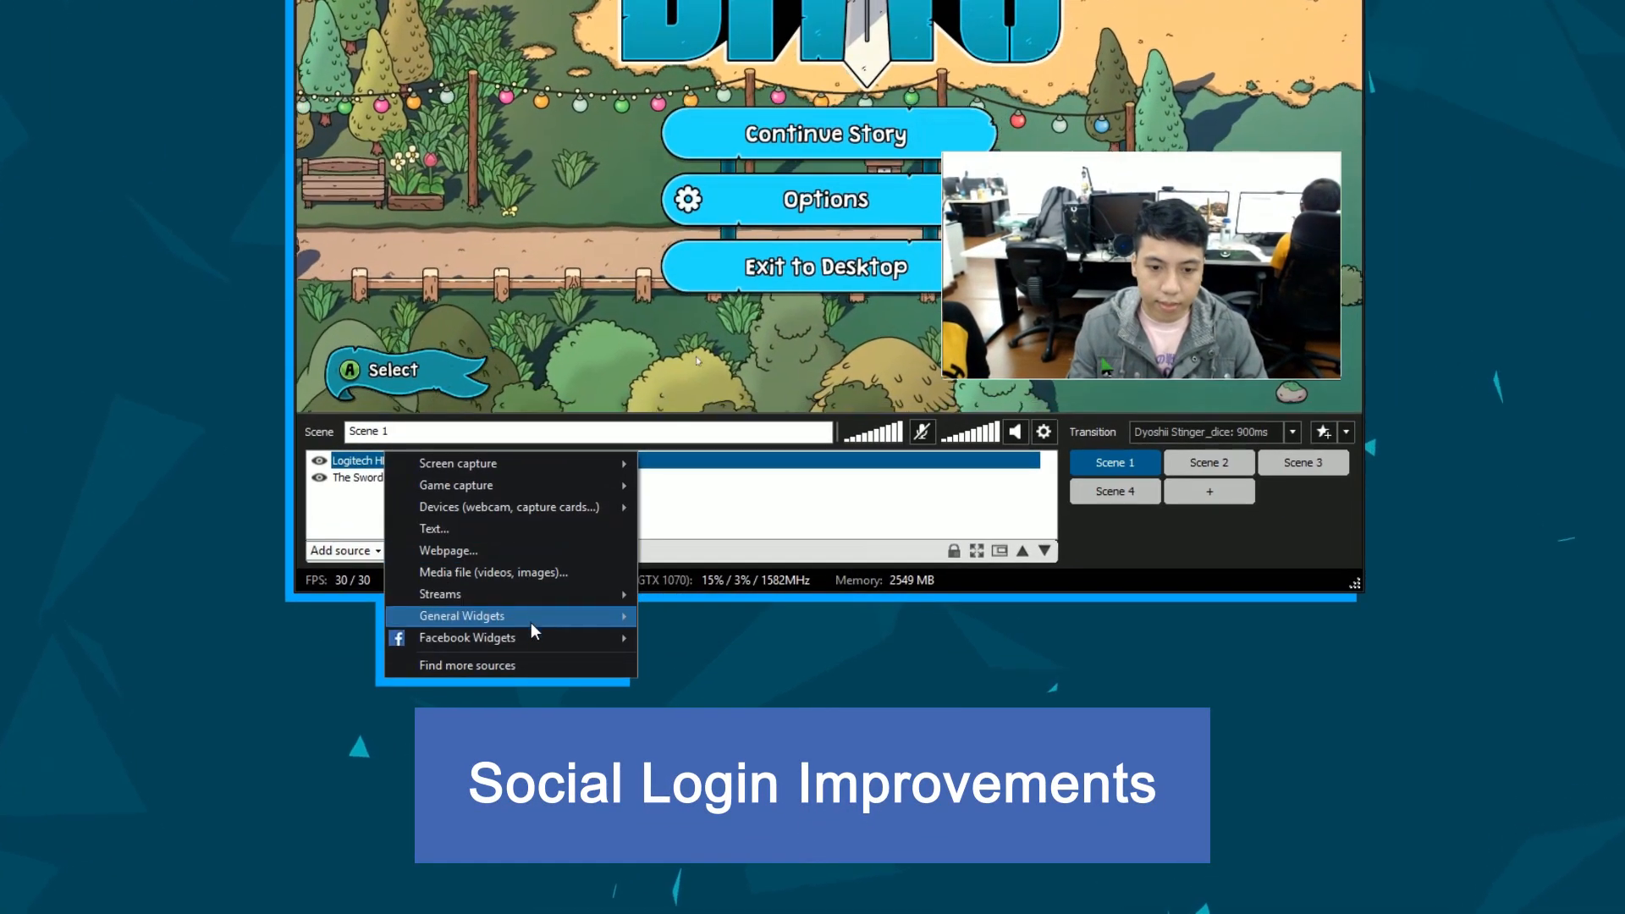
pyautogui.moveTo(467, 638)
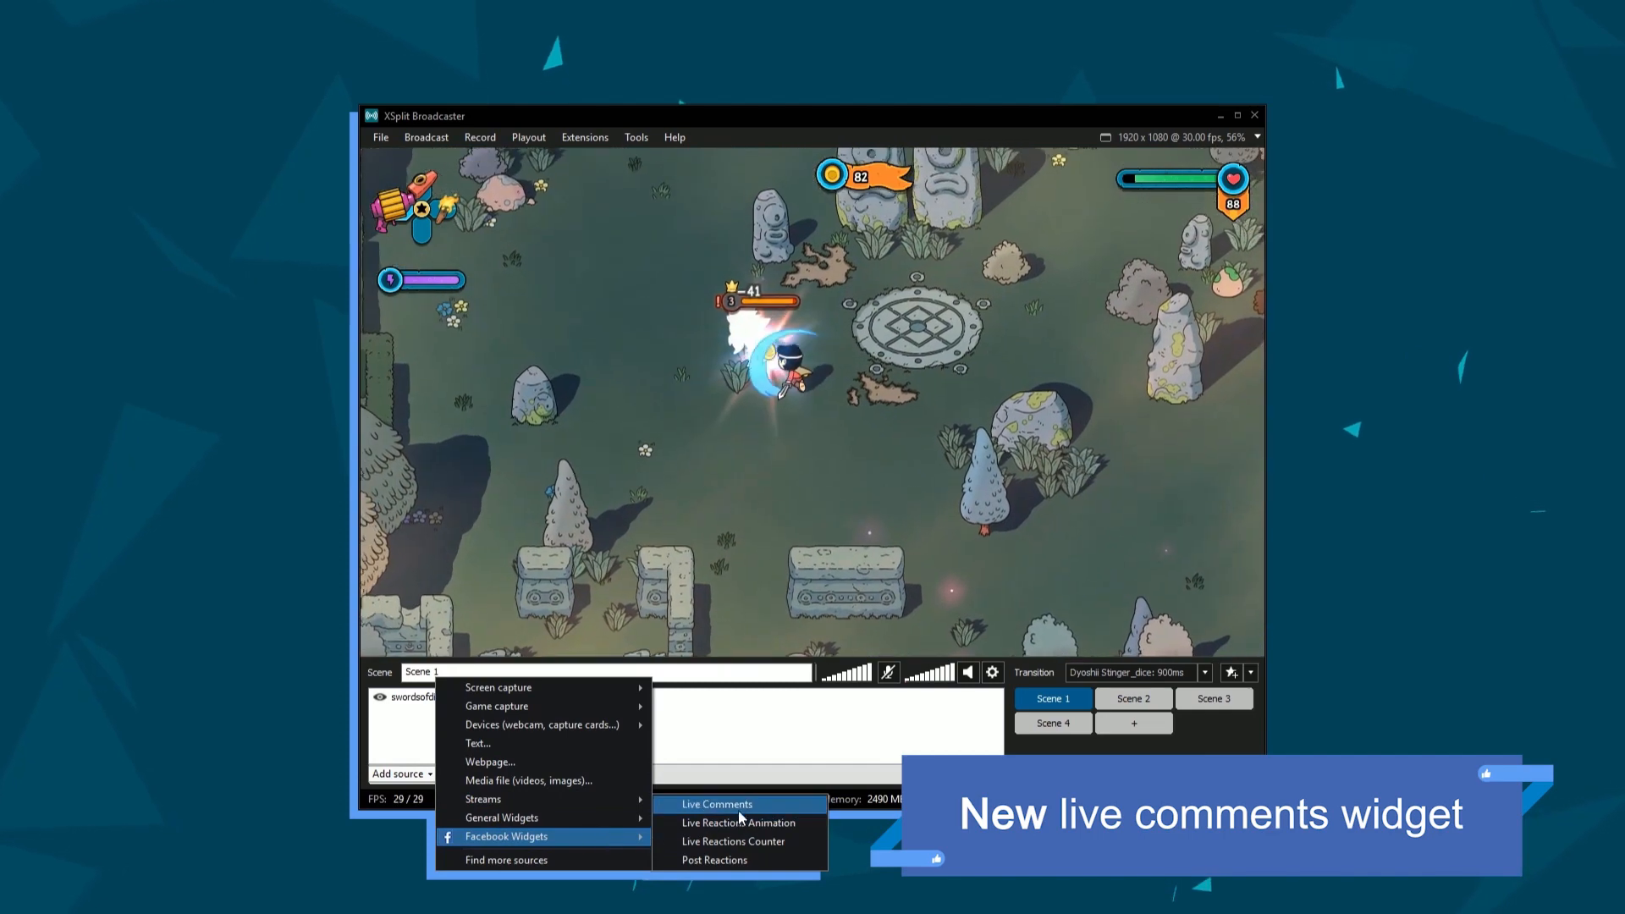
# - Add a Facebook Live Comments widget and preview its sample test chat messages
pyautogui.click(716, 804)
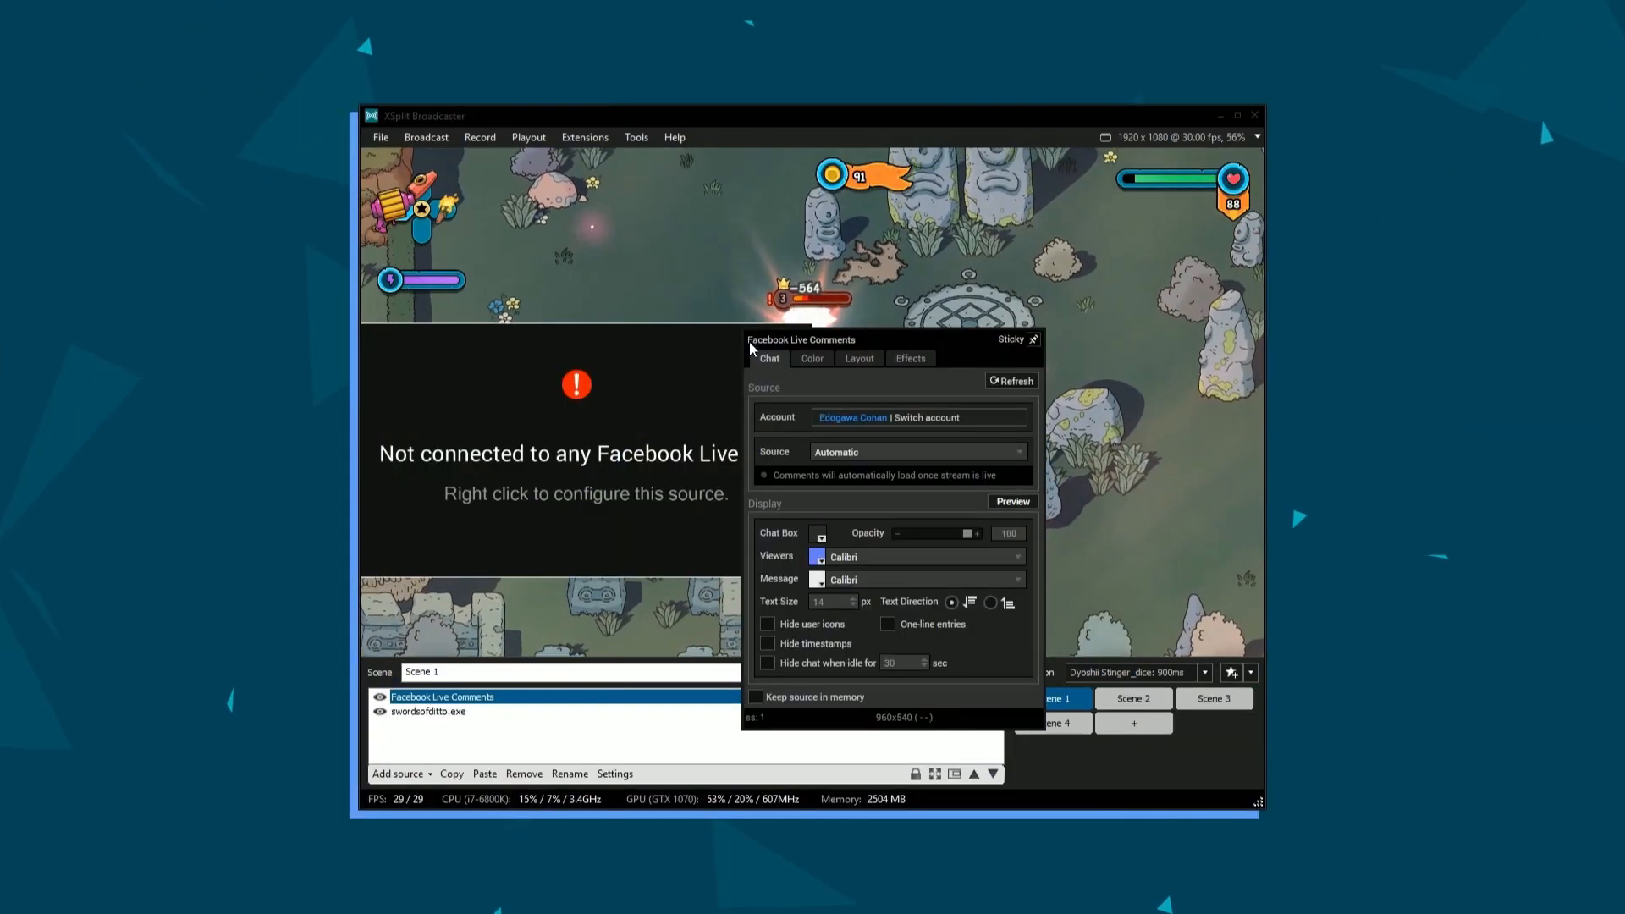
pyautogui.click(1012, 500)
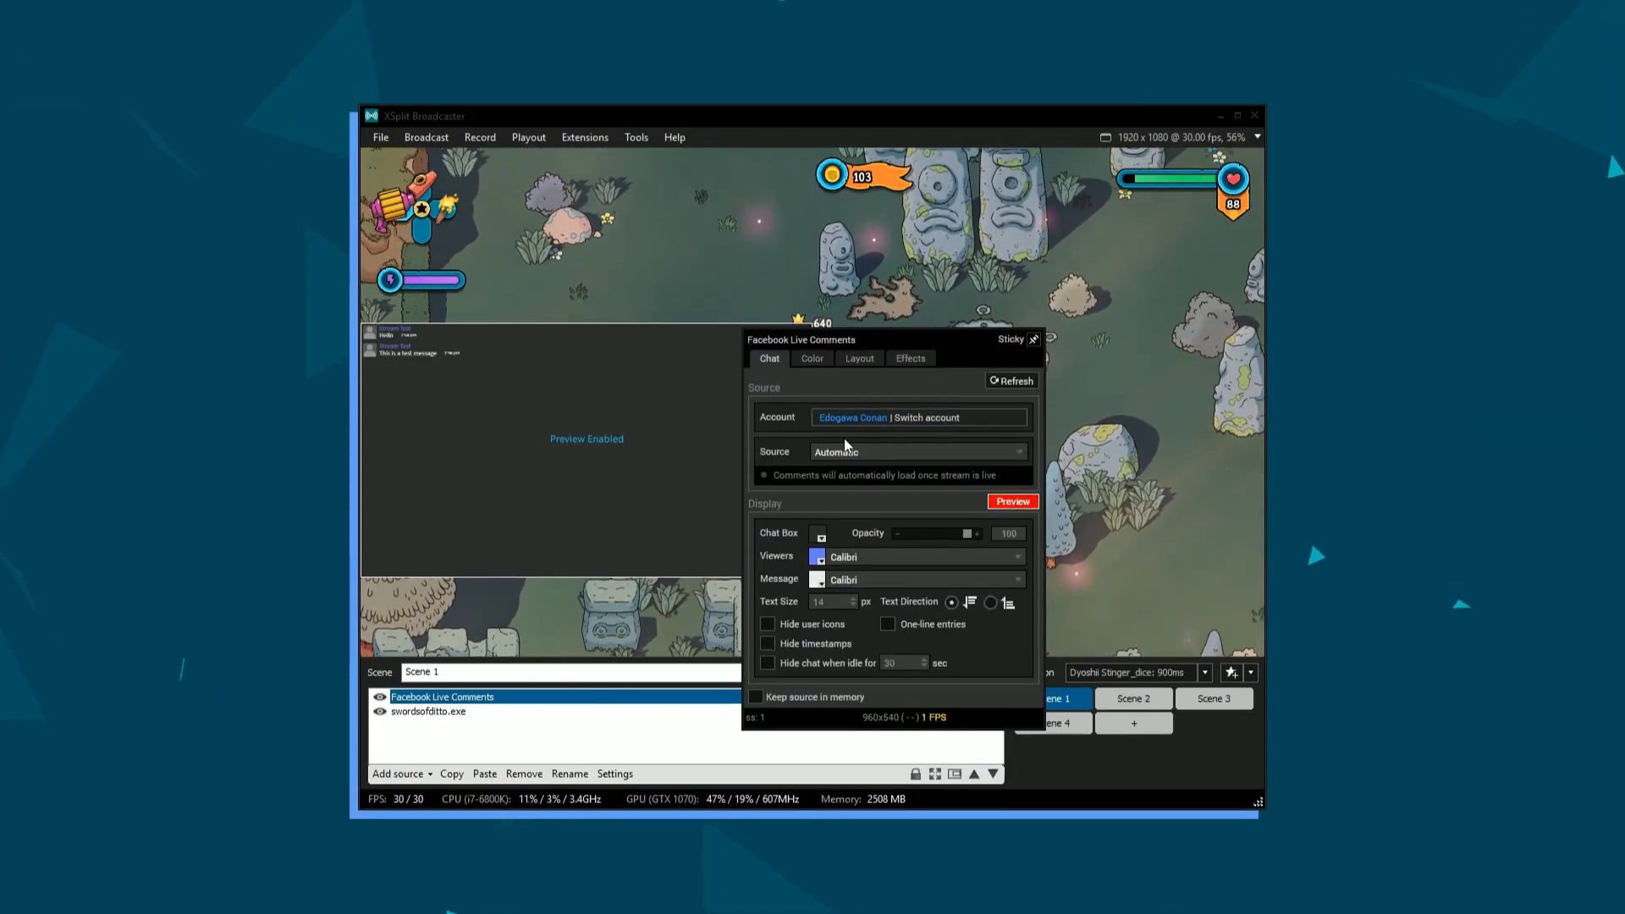
pyautogui.click(820, 533)
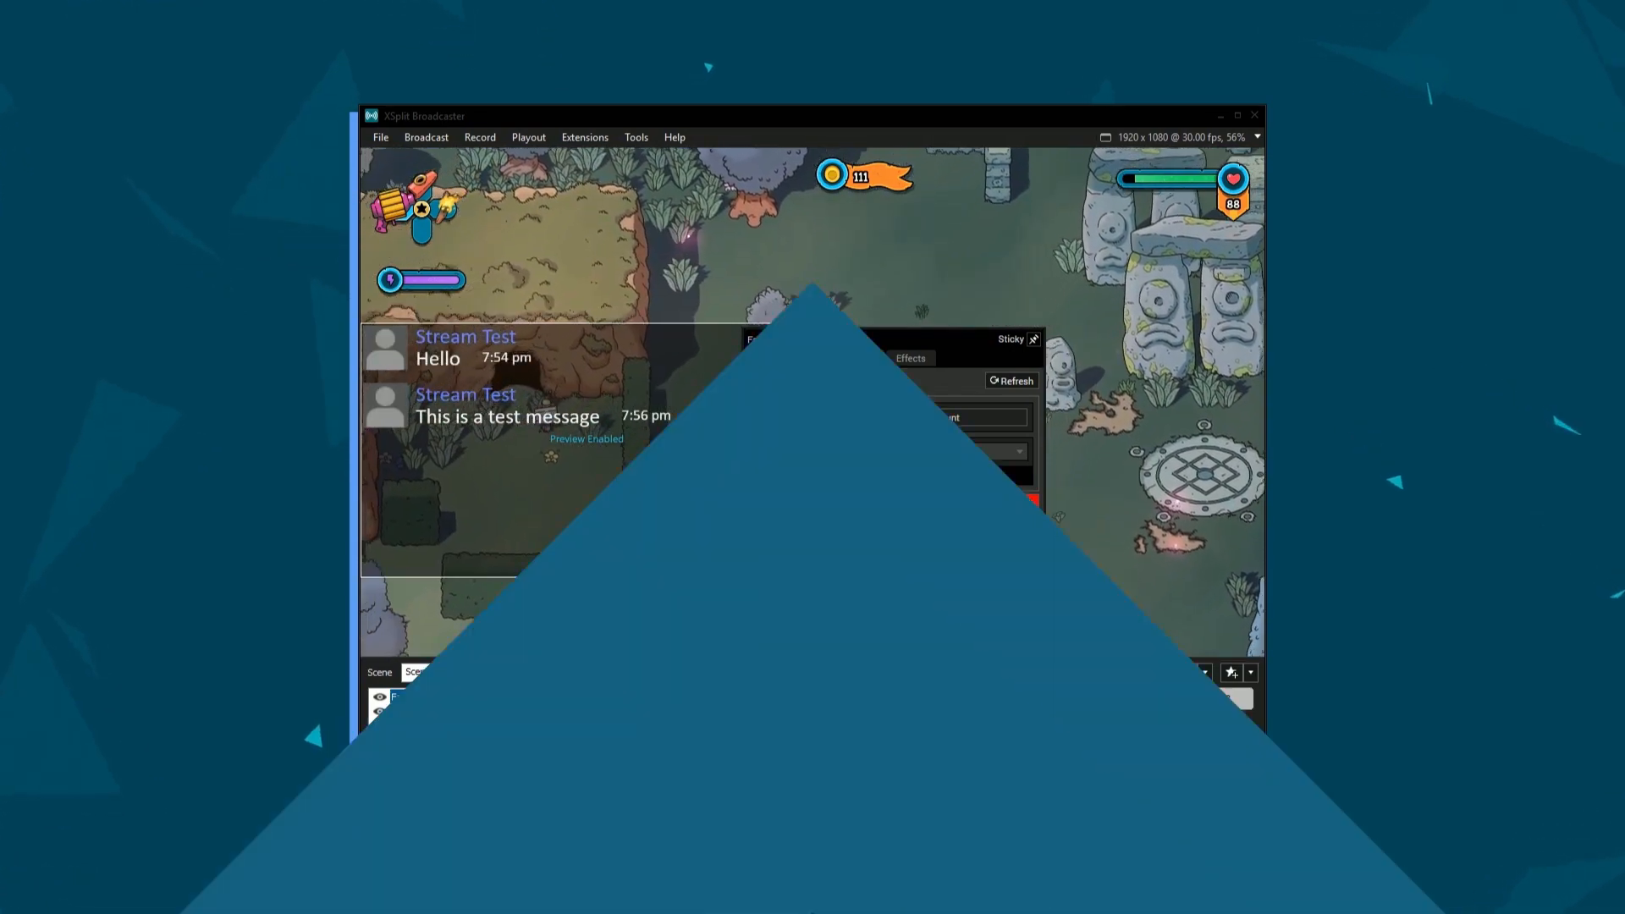
# - Preview the Facebook Live Reactions Animation, set direction Left to Right and adjust its on-screen time
pyautogui.click(398, 773)
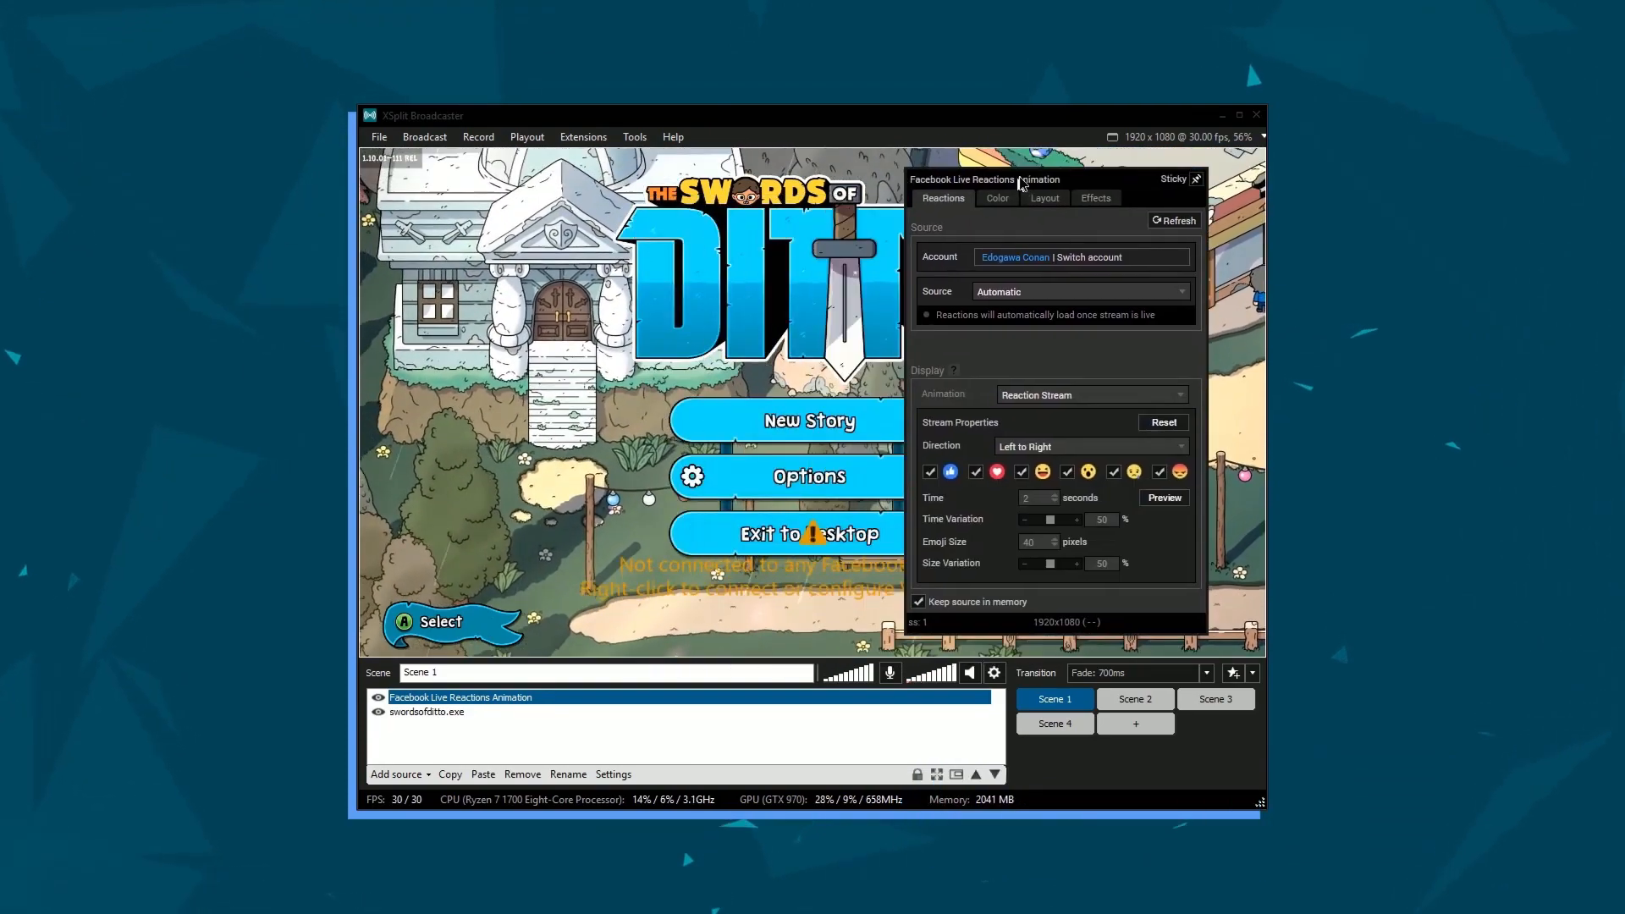
pyautogui.click(1165, 498)
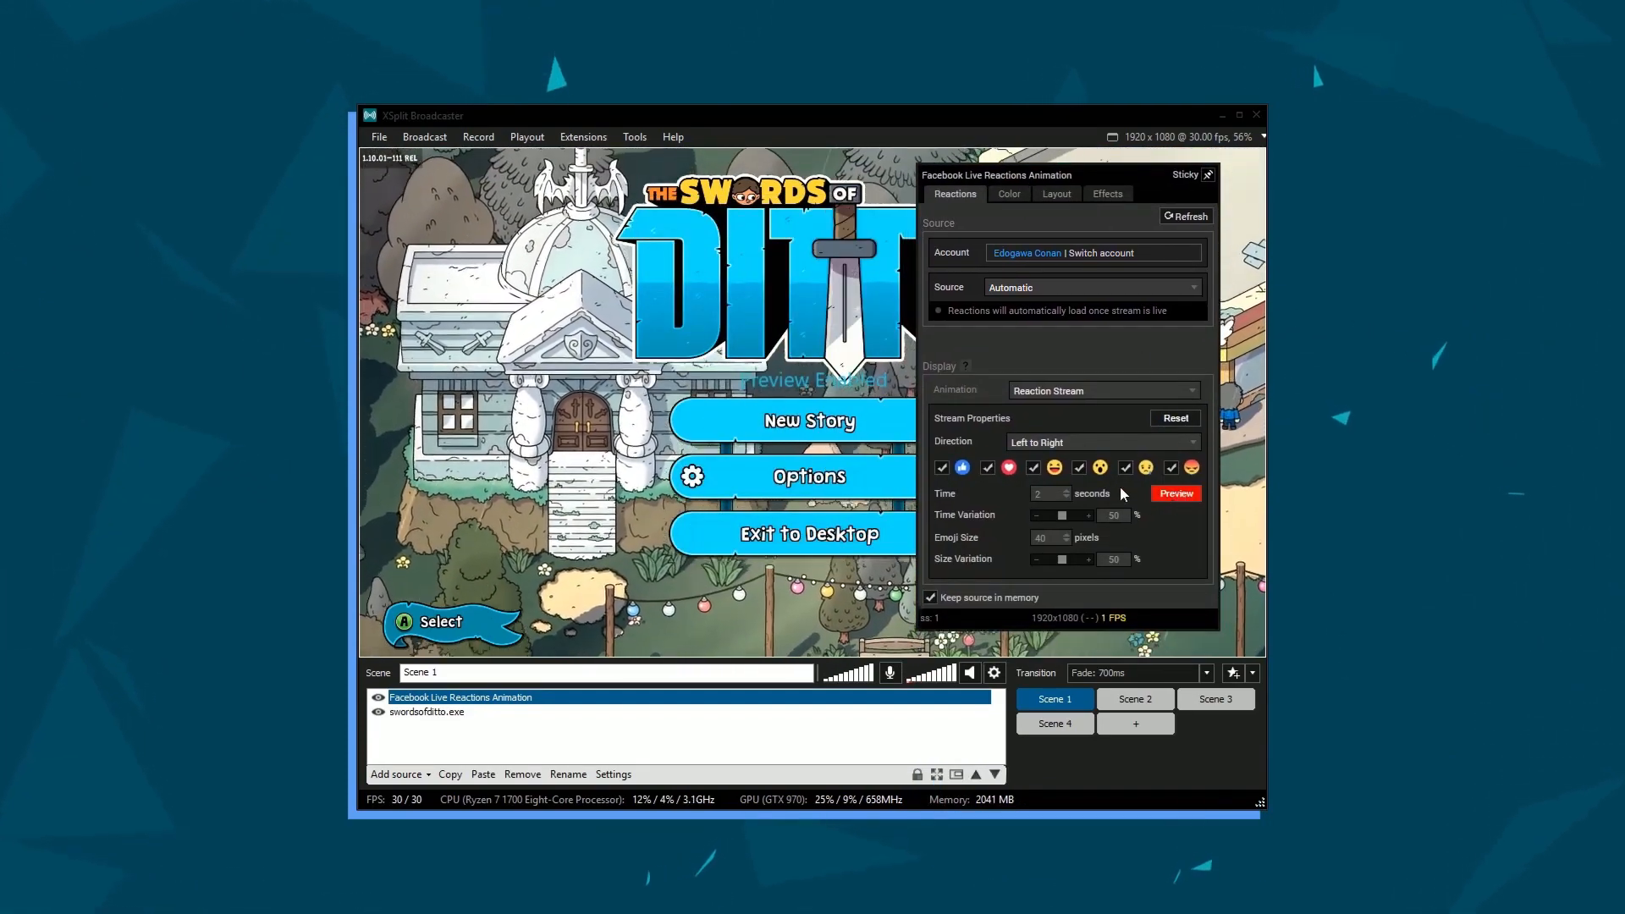
pyautogui.click(1098, 442)
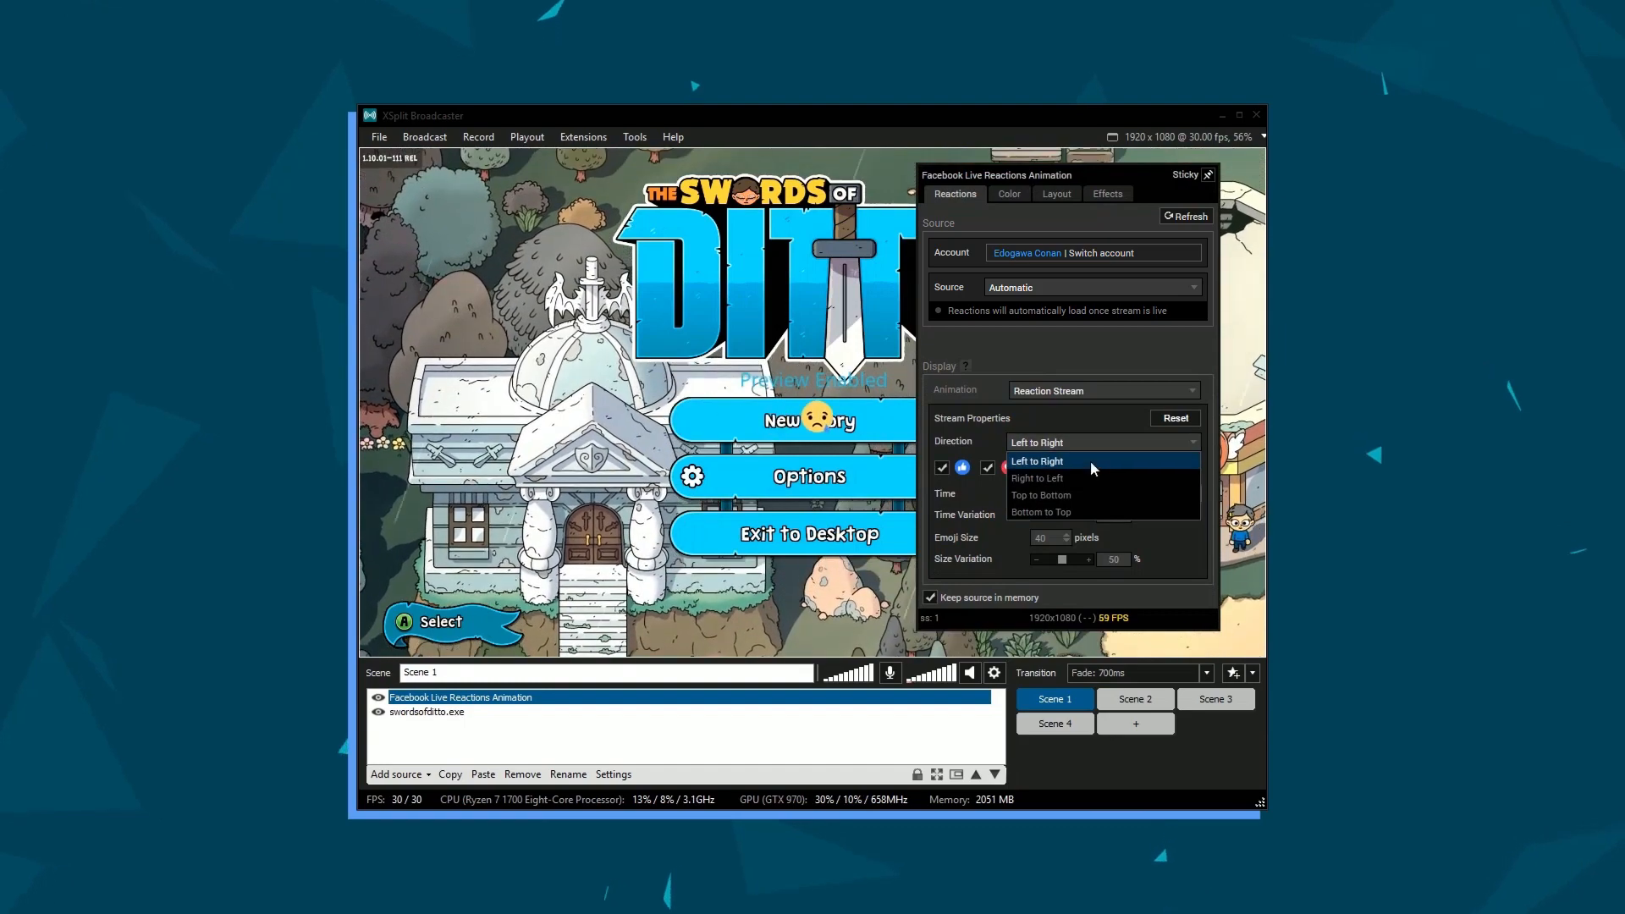
pyautogui.click(1037, 460)
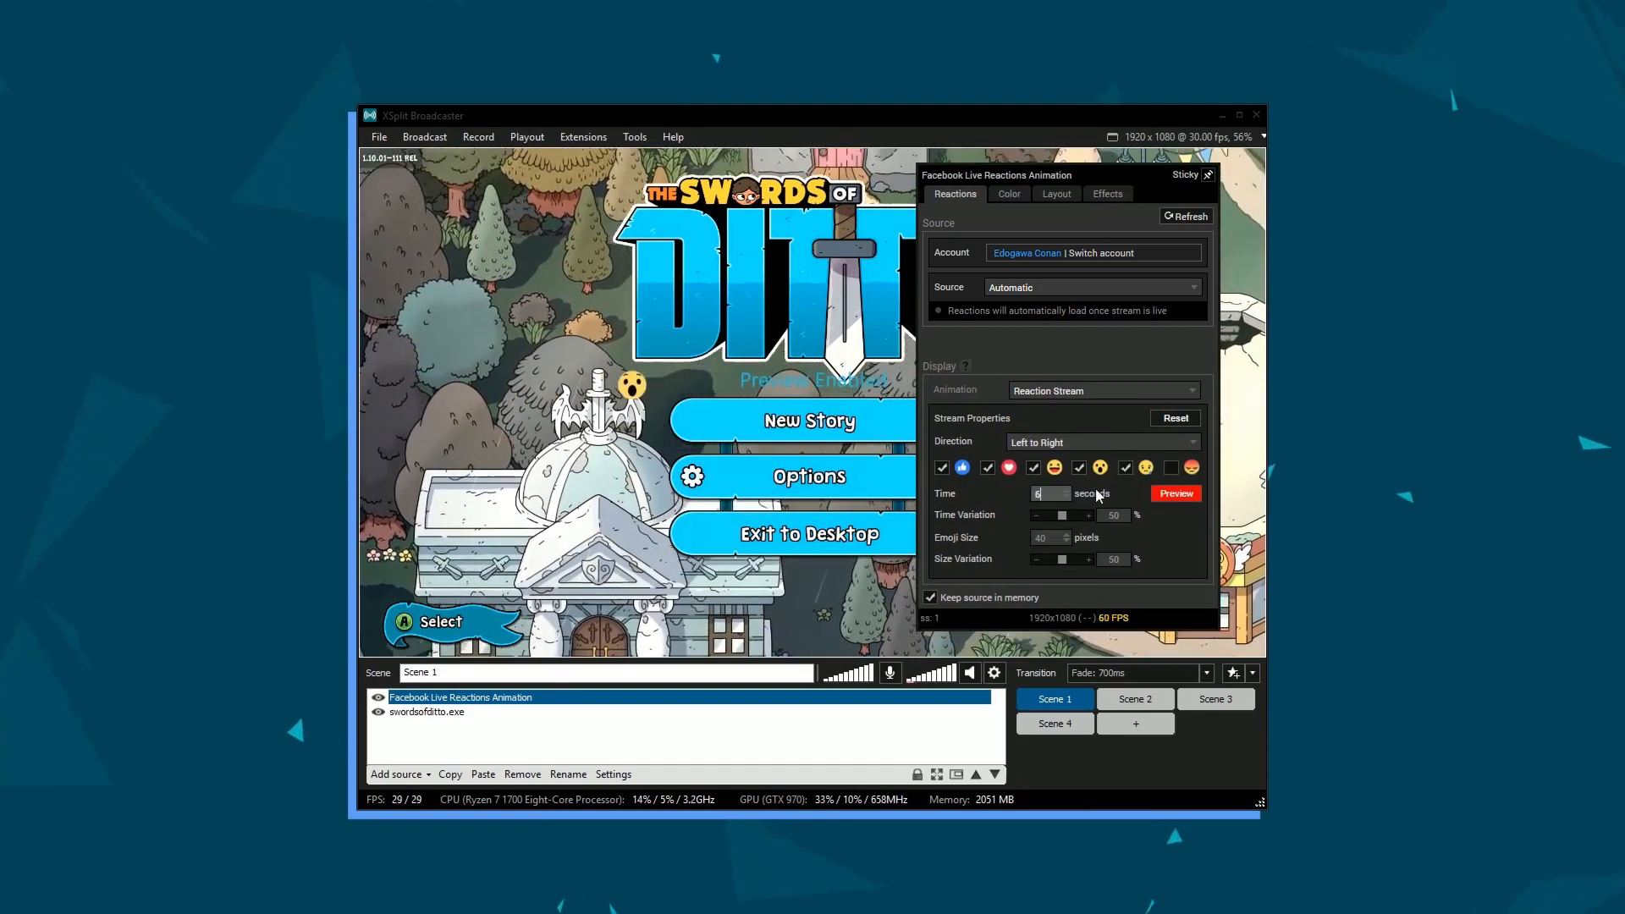
pyautogui.click(396, 773)
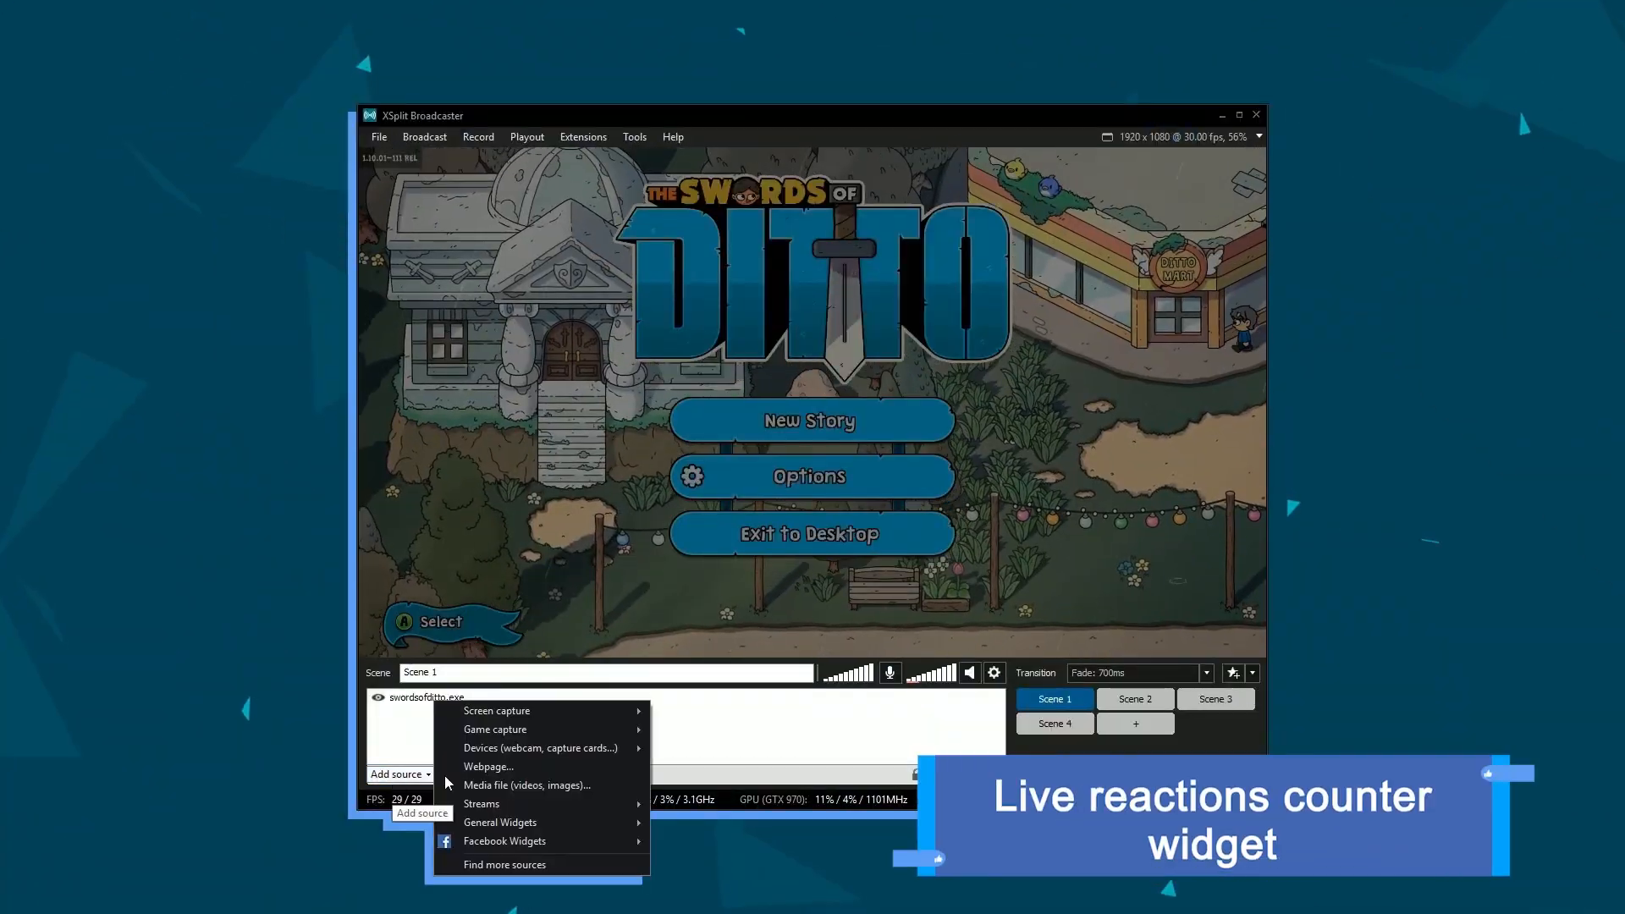
# - Add a Facebook Live Reactions Poll/Counter widget showing zero counts and show its properties
pyautogui.click(505, 841)
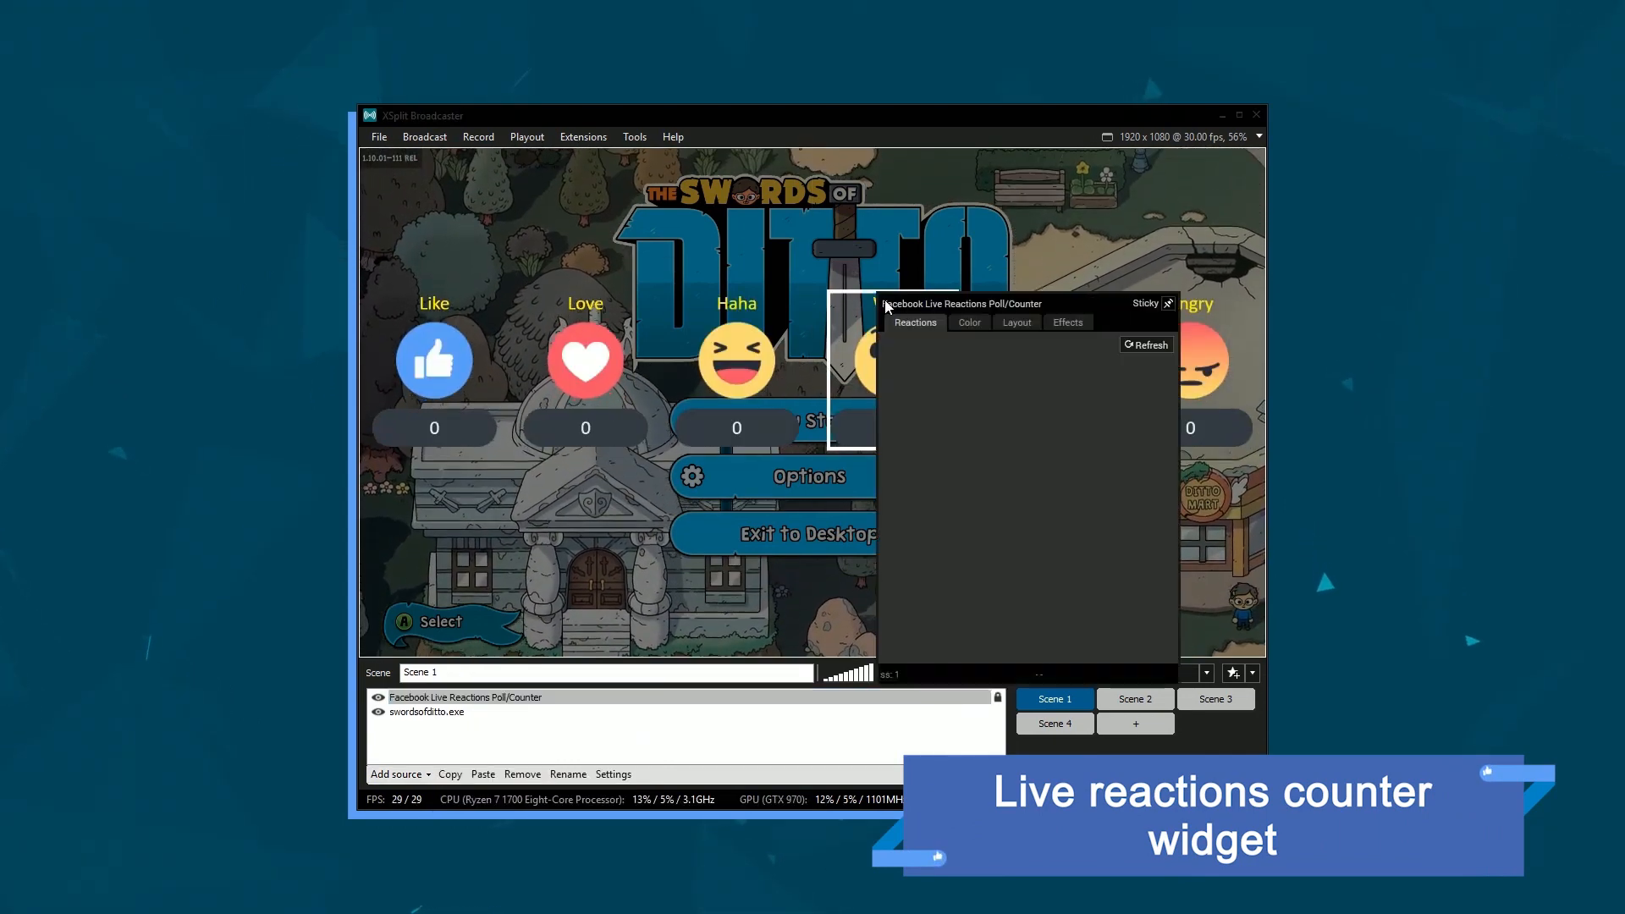
pyautogui.click(914, 322)
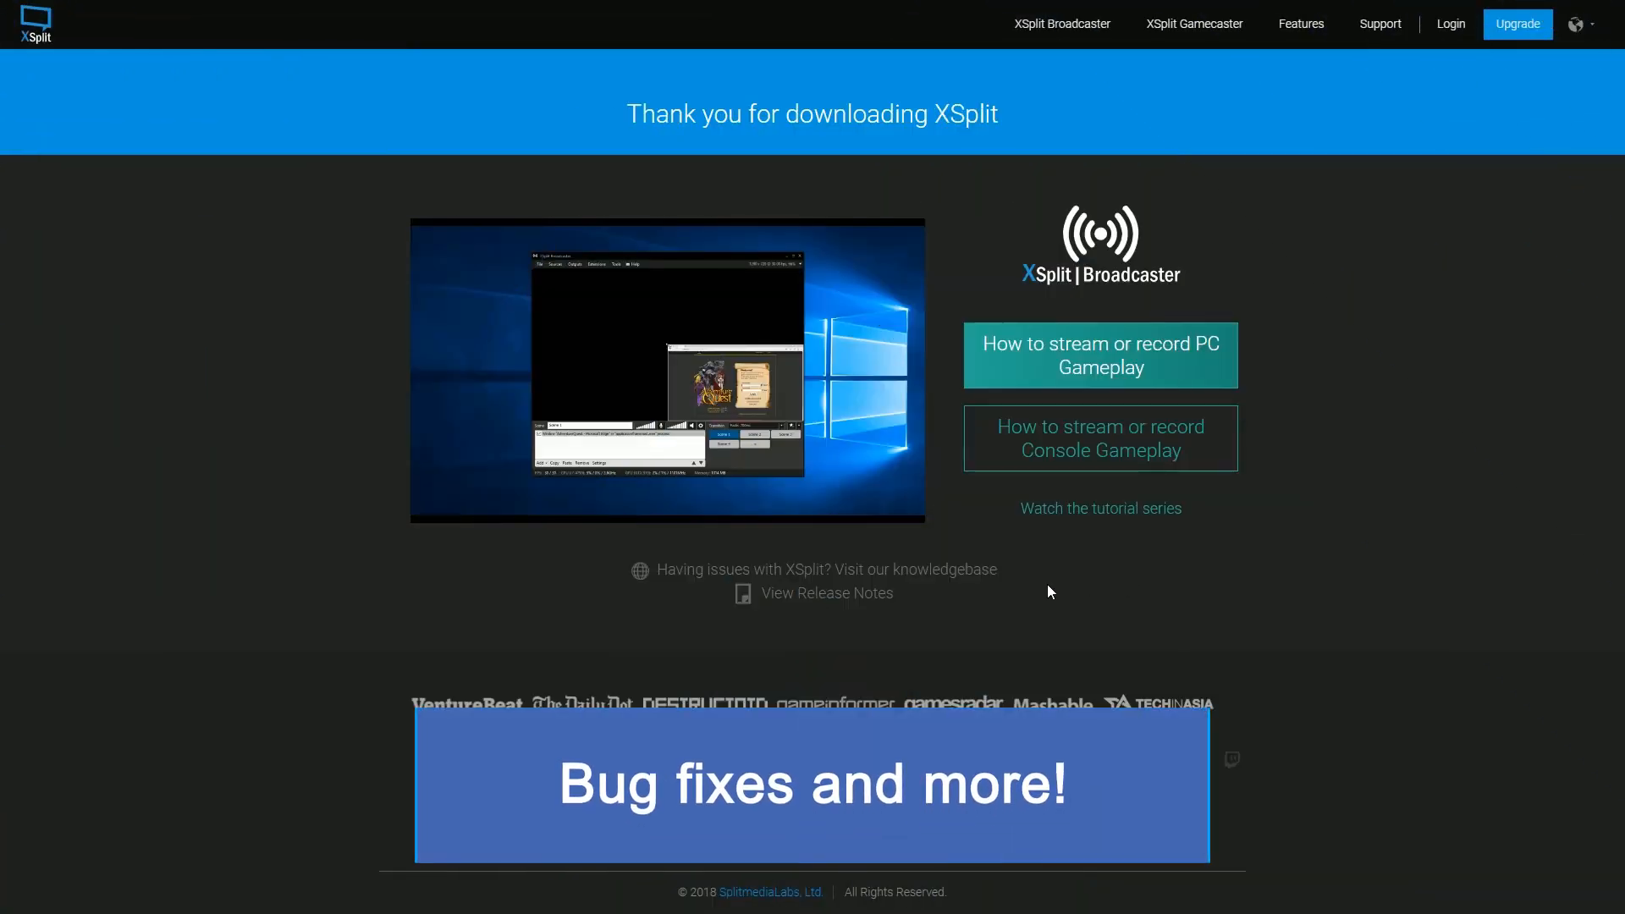
# - Scroll the XSplit thank-you page down to the View Release Notes link
pyautogui.scroll(-3)
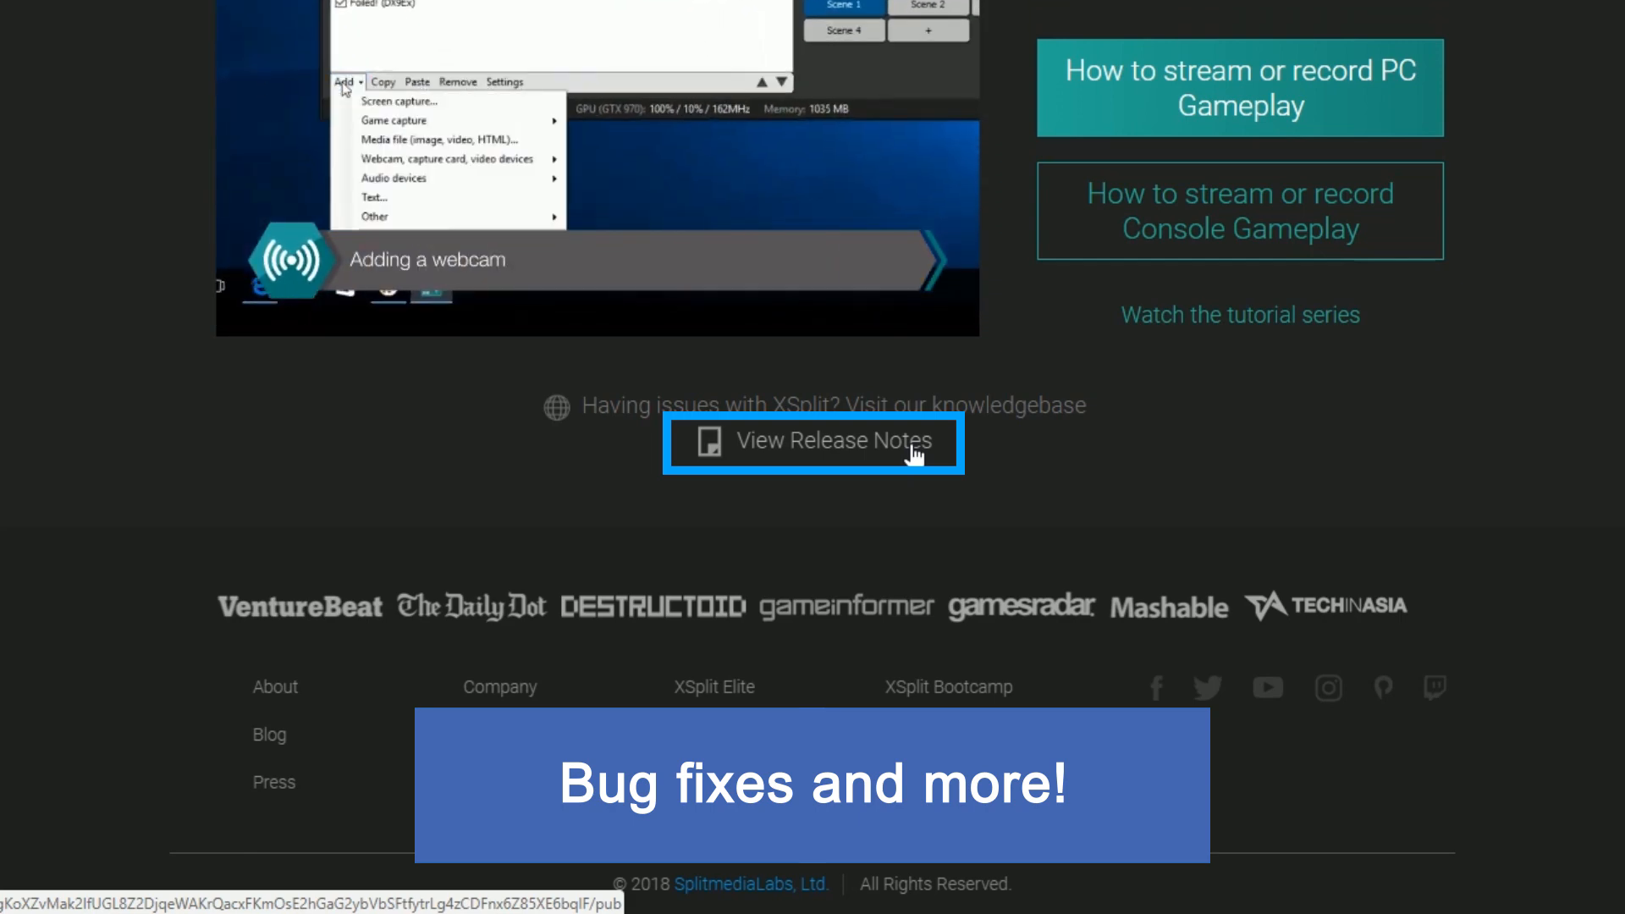
pyautogui.moveTo(445, 159)
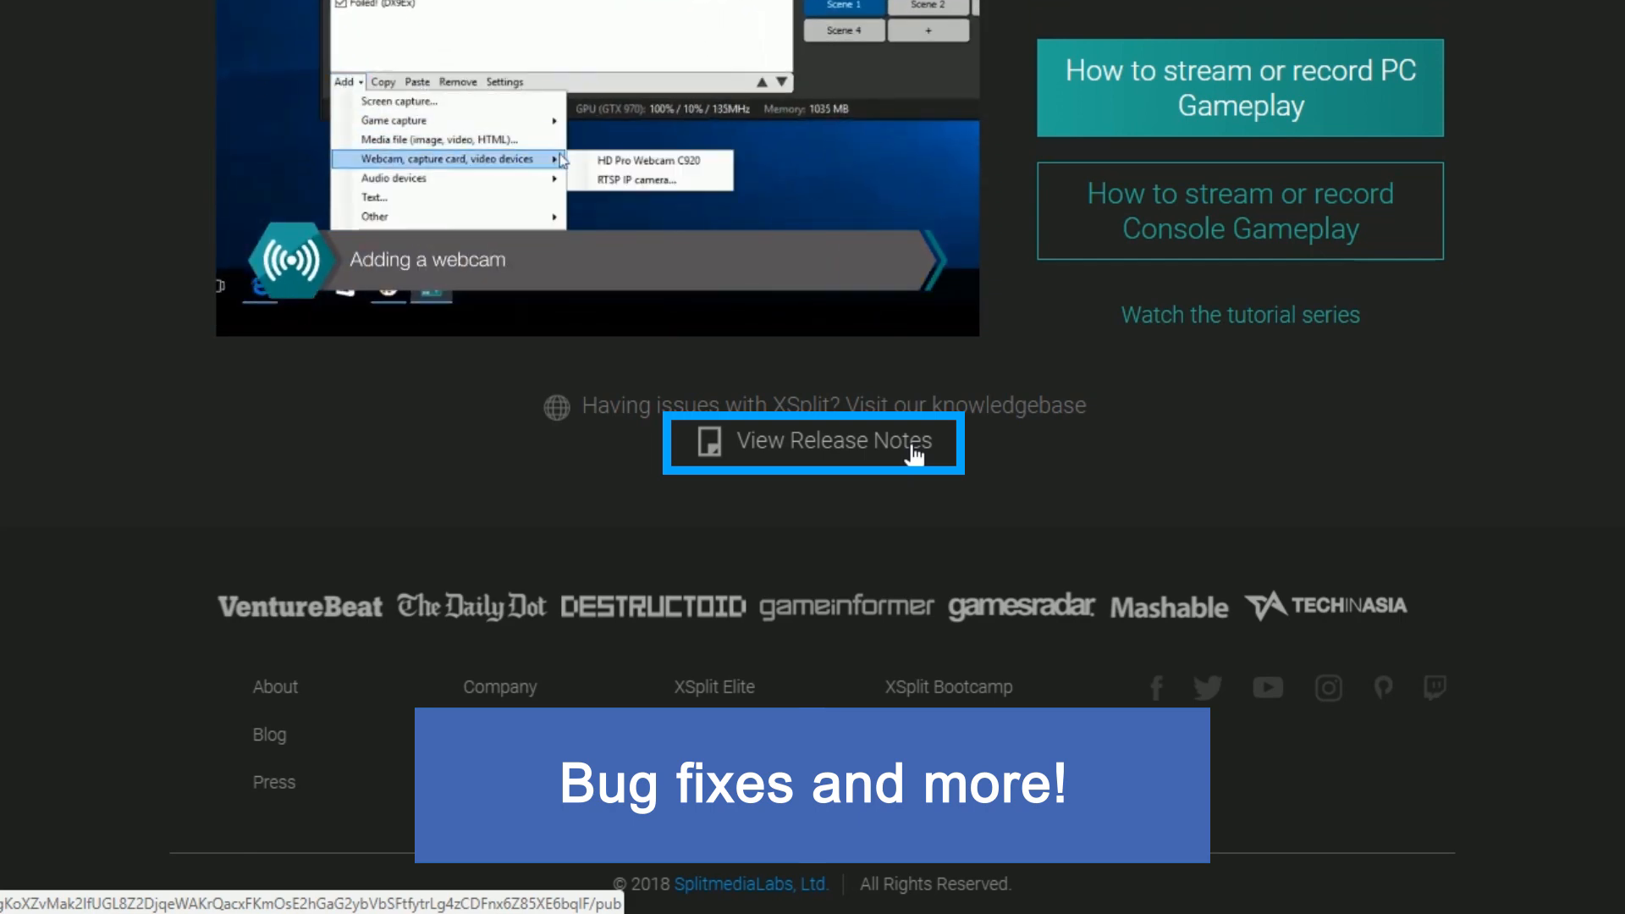